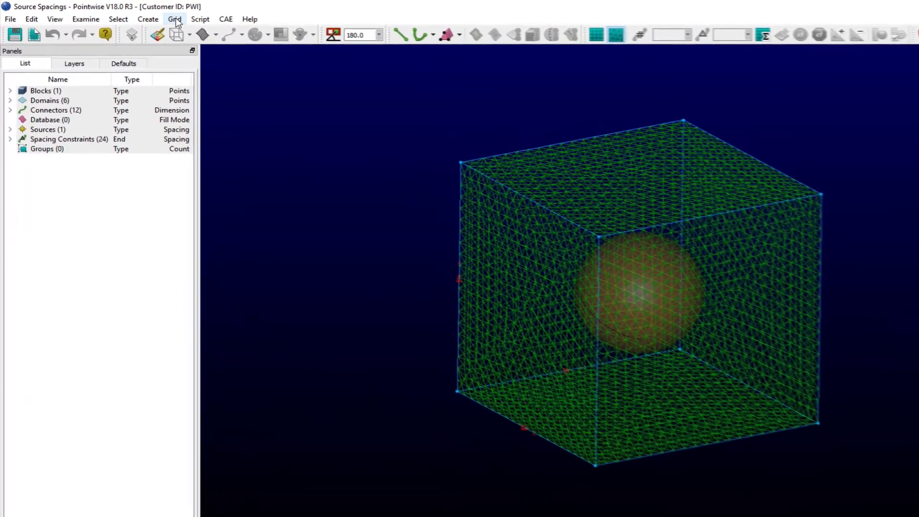
# Select the curved source inside the cube and reach the Grid menu.
pyautogui.click(174, 19)
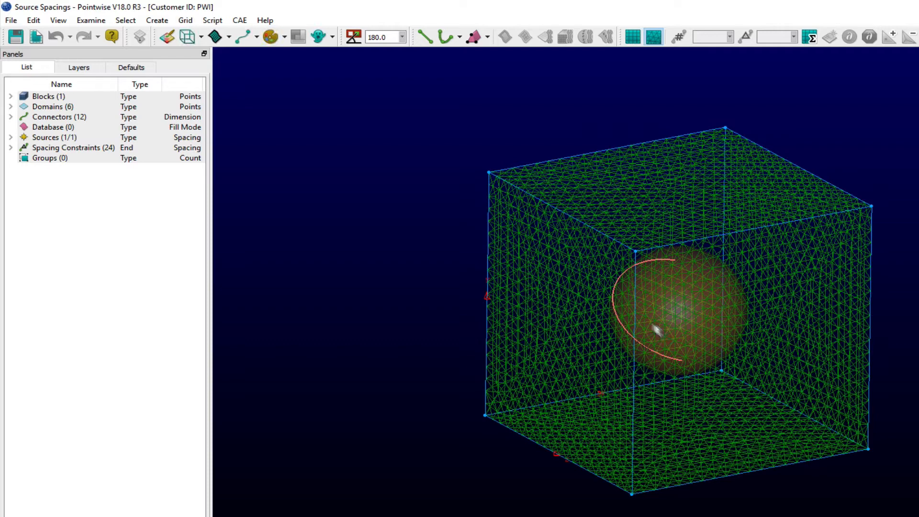
pyautogui.click(186, 20)
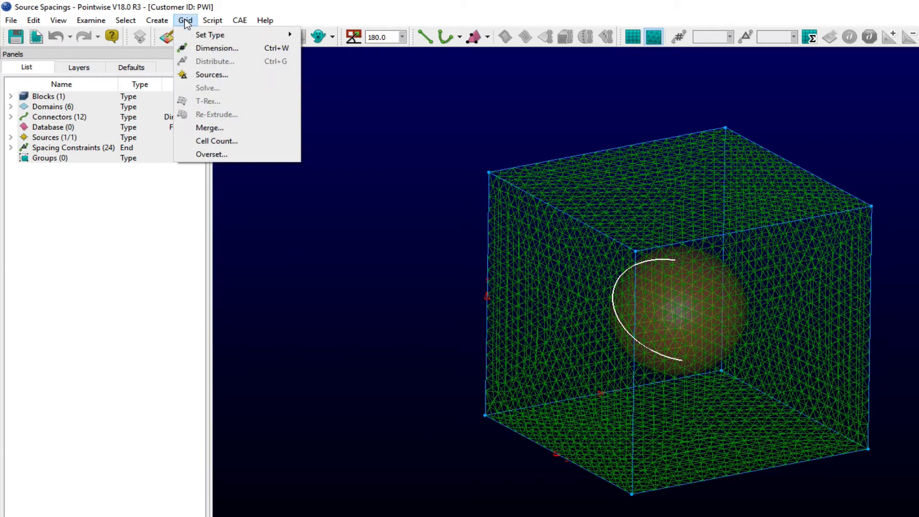
pyautogui.moveTo(212, 75)
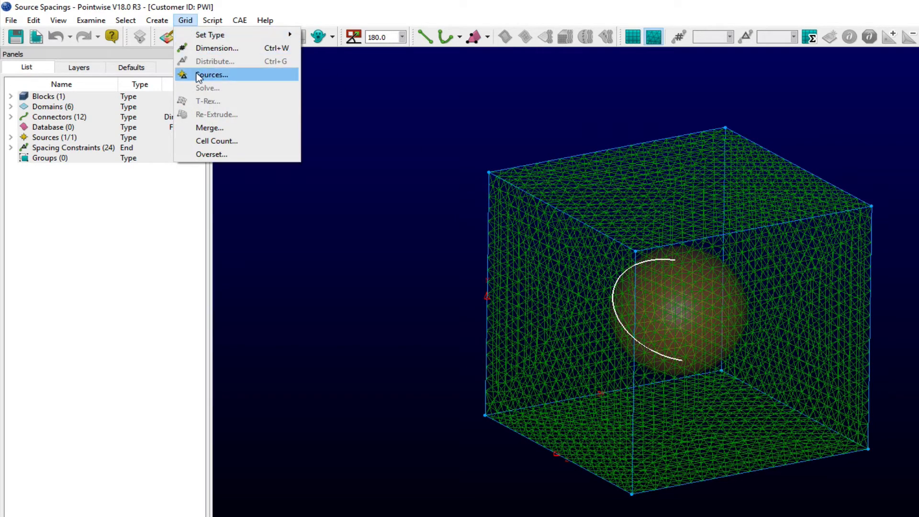
# In Grid > Sources, set beginning decay to 0.9 and begin interactive spacing edit.
pyautogui.click(212, 75)
pyautogui.write('0.25')
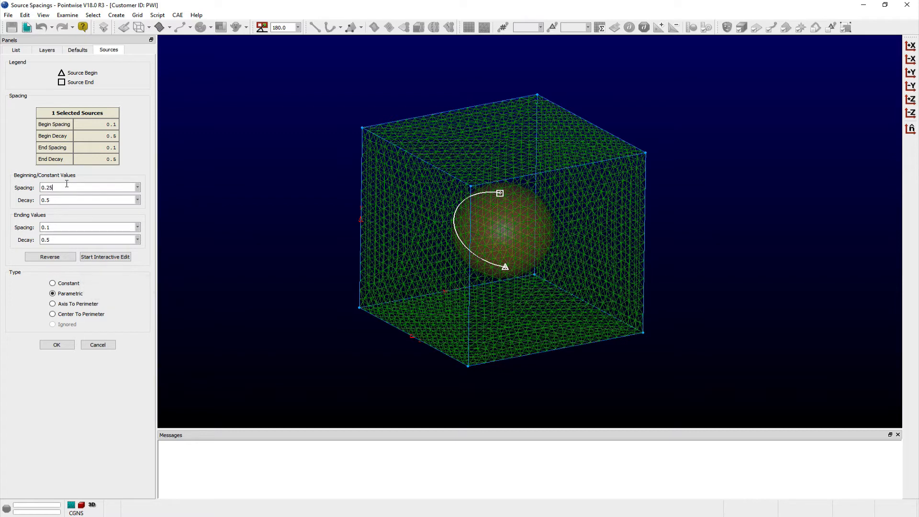
pyautogui.click(71, 200)
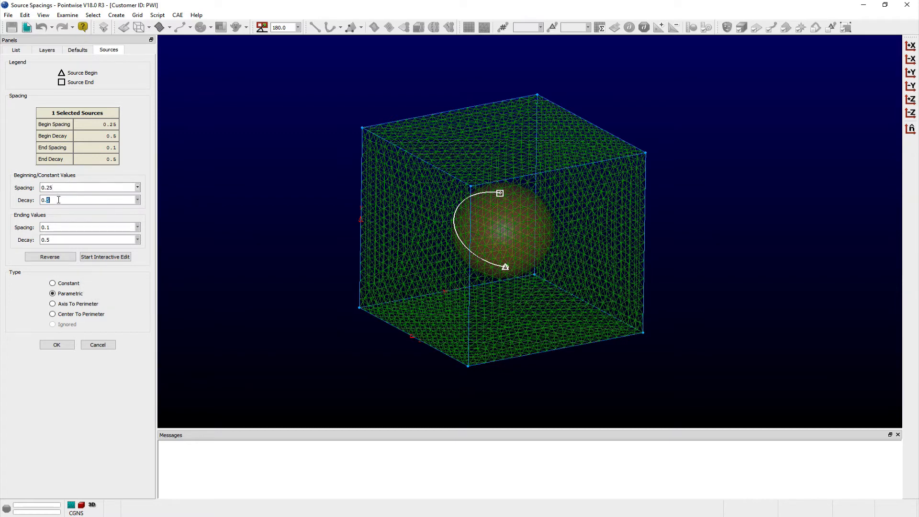
pyautogui.write('0.9')
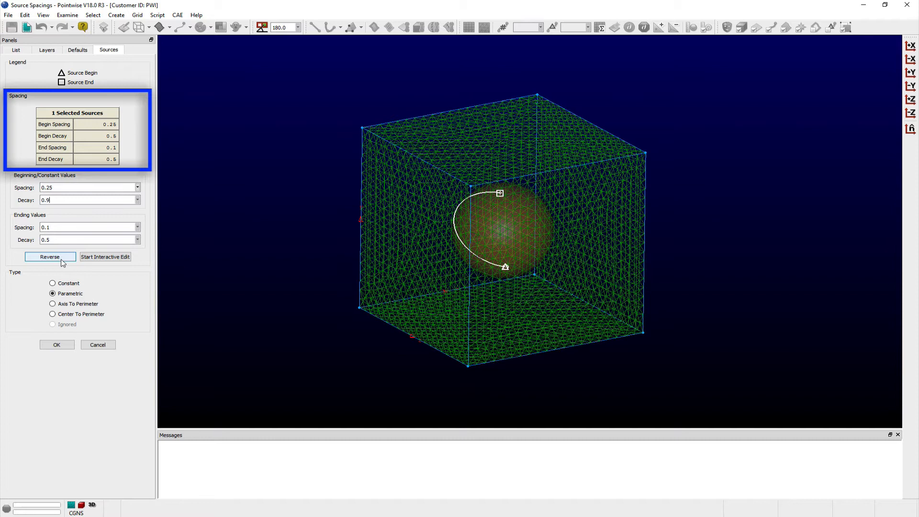
pyautogui.click(50, 257)
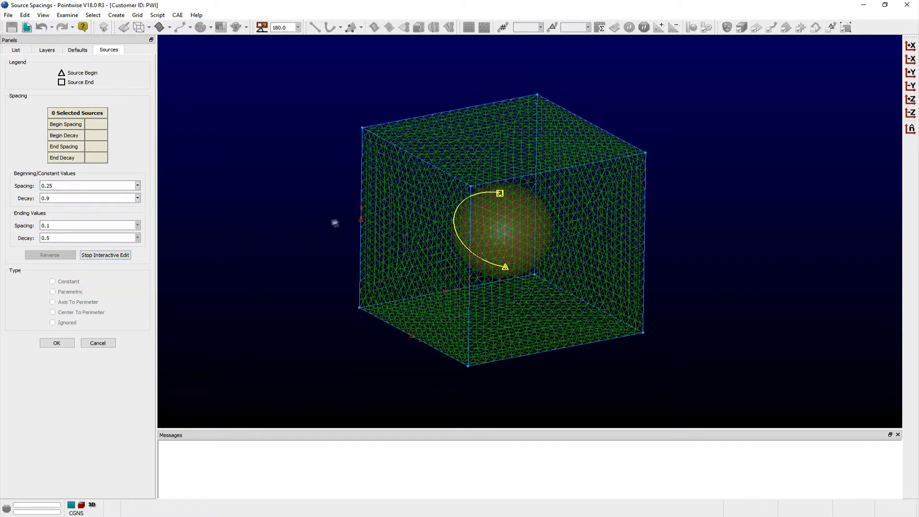
# Adjust the picked source's spacing handles to about 0.676 begin and 0.934 end and accept.
pyautogui.click(499, 198)
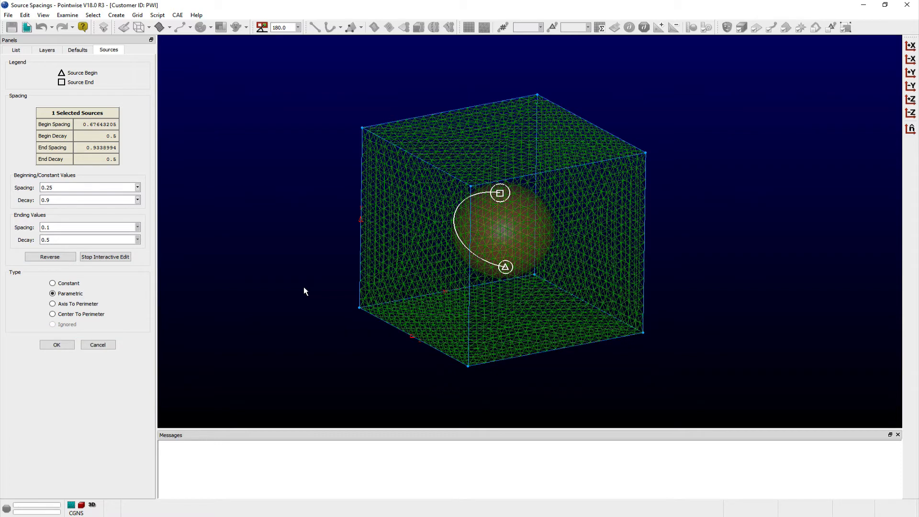
pyautogui.click(57, 345)
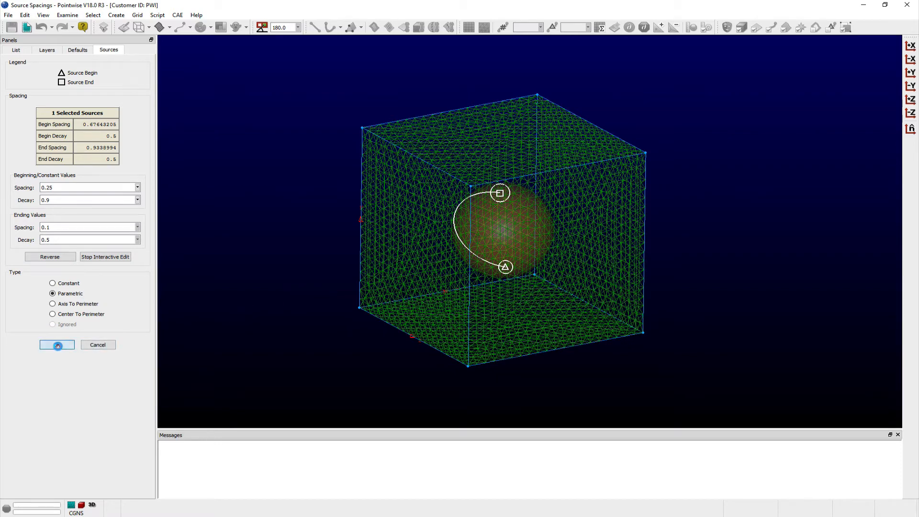
pyautogui.click(58, 345)
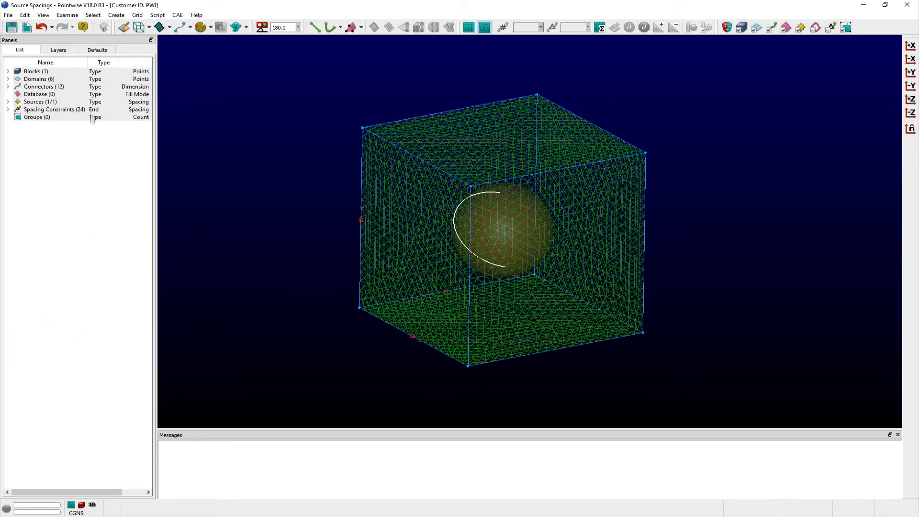
# Show source defaults (spacing 0.1, decay 0.5) in the Defaults panel.
pyautogui.click(97, 50)
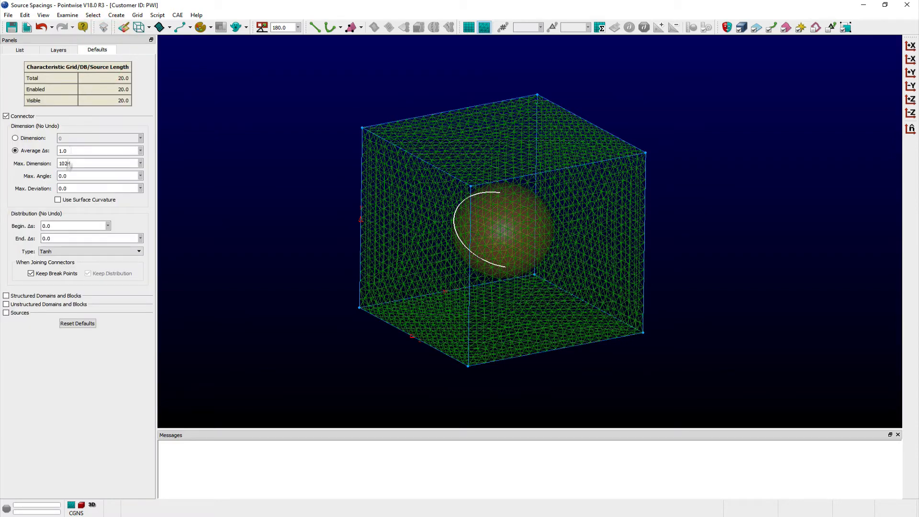
pyautogui.click(8, 312)
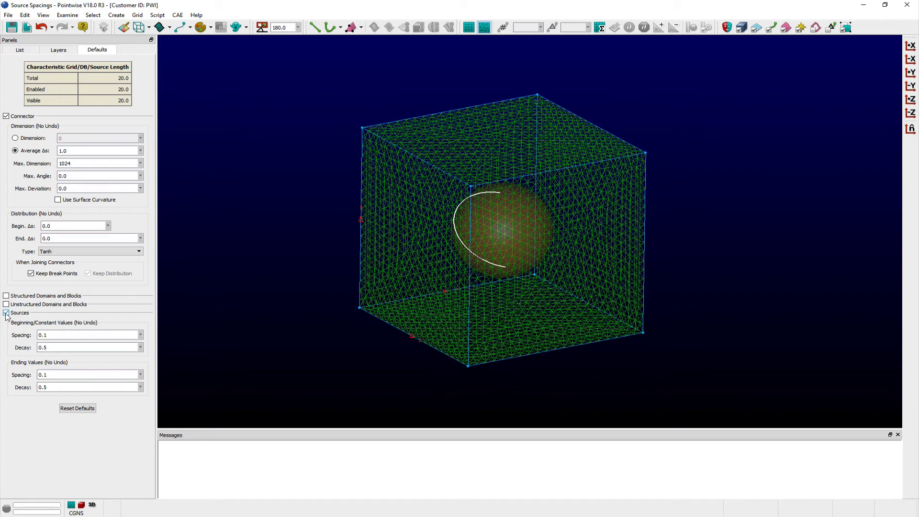
pyautogui.click(6, 312)
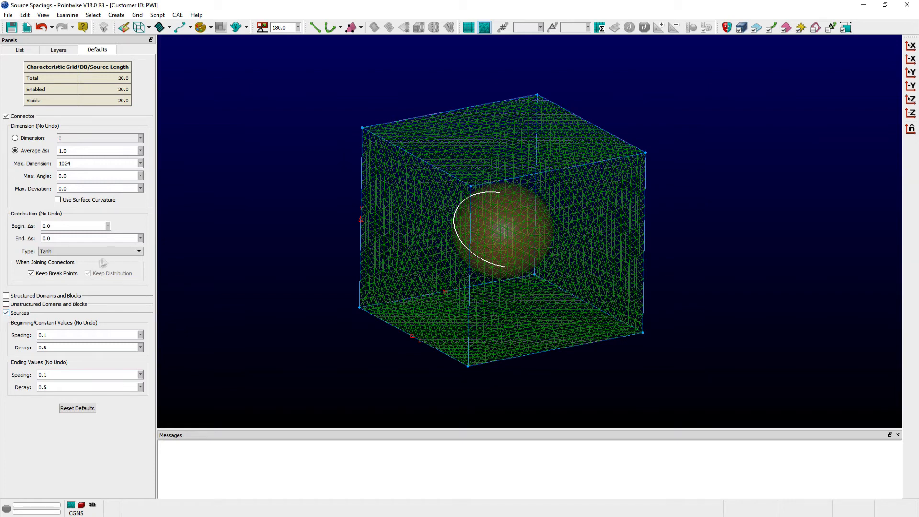
# Add Source Spacing and Source Decay to the grid toolbar via Customize, then return to the List.
pyautogui.click(52, 19)
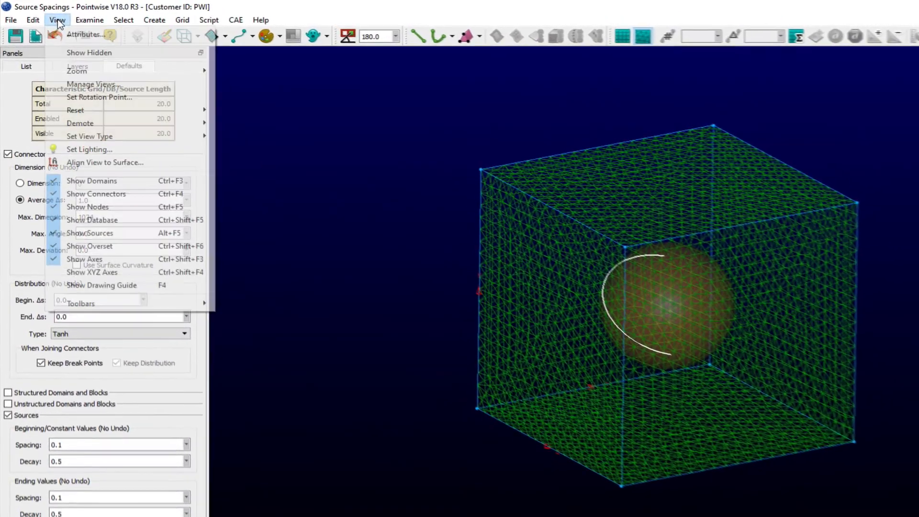
pyautogui.moveTo(104, 308)
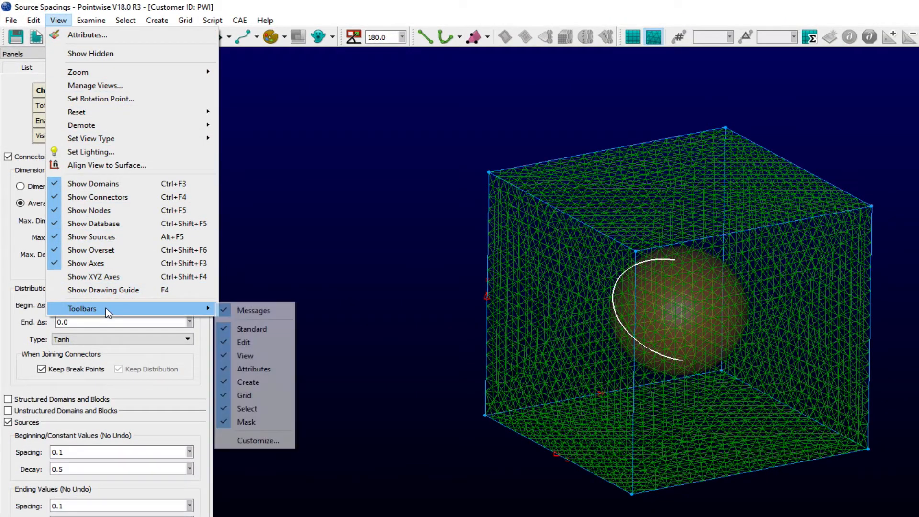
pyautogui.click(257, 441)
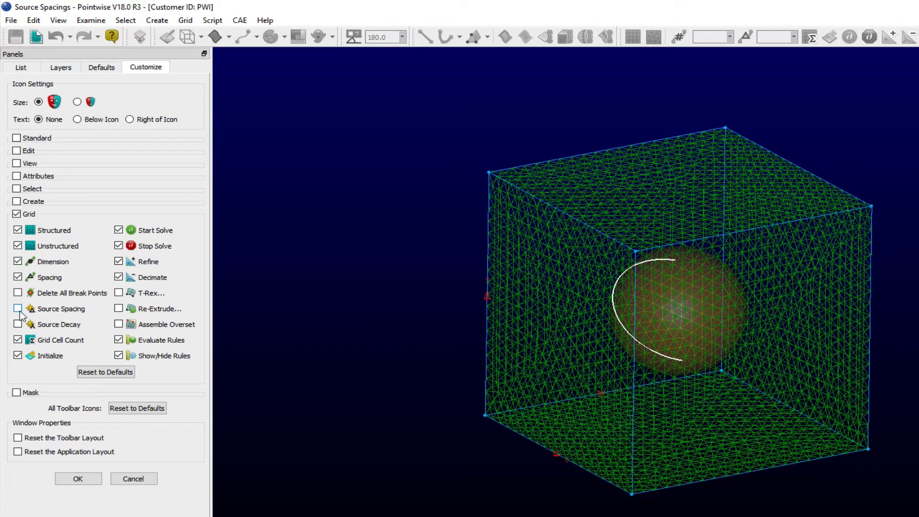
pyautogui.click(17, 309)
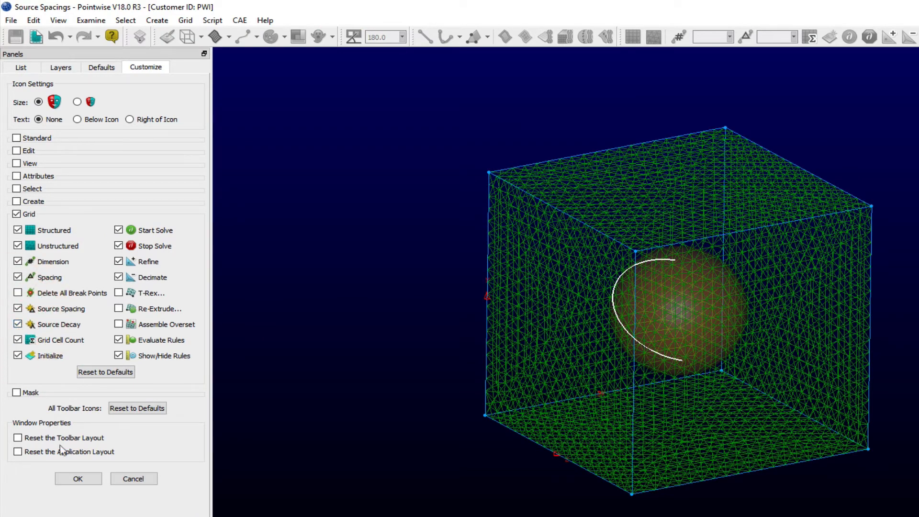
pyautogui.click(78, 479)
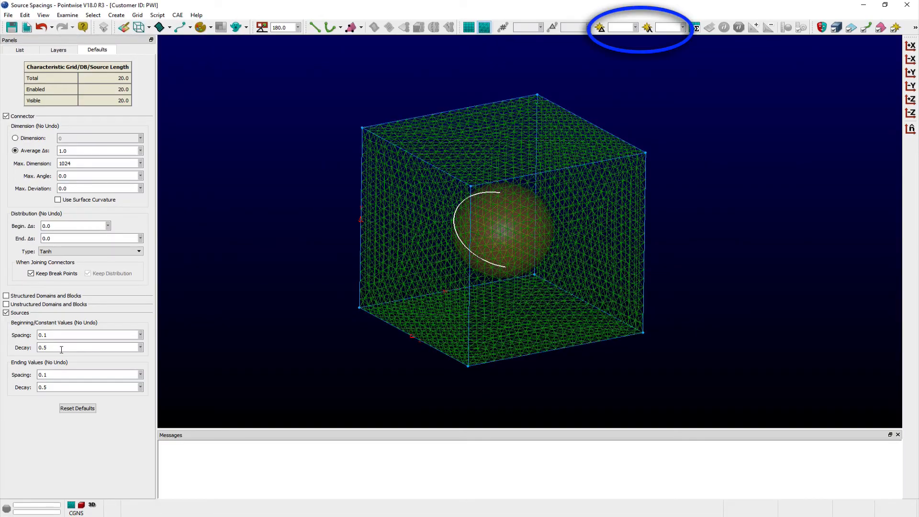
pyautogui.click(19, 50)
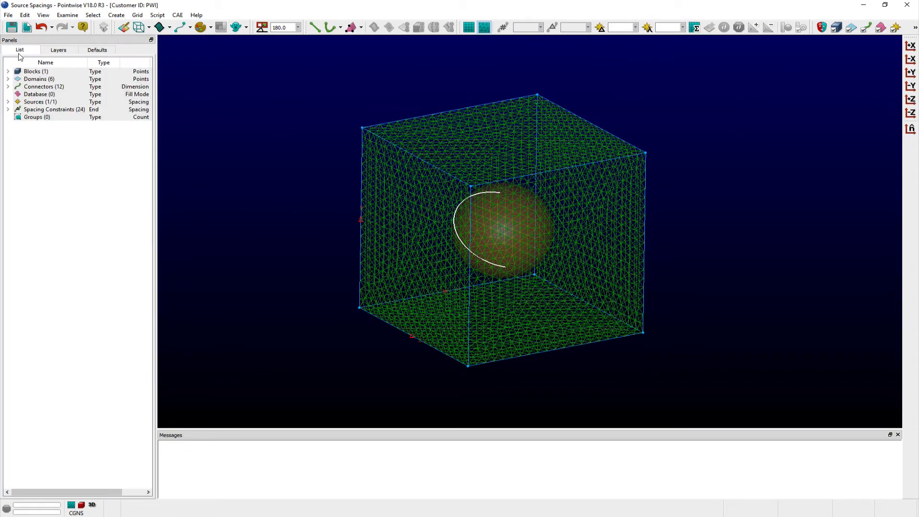
# Select block blk-1 and bring up its Grid > Solve attributes.
pyautogui.click(4, 71)
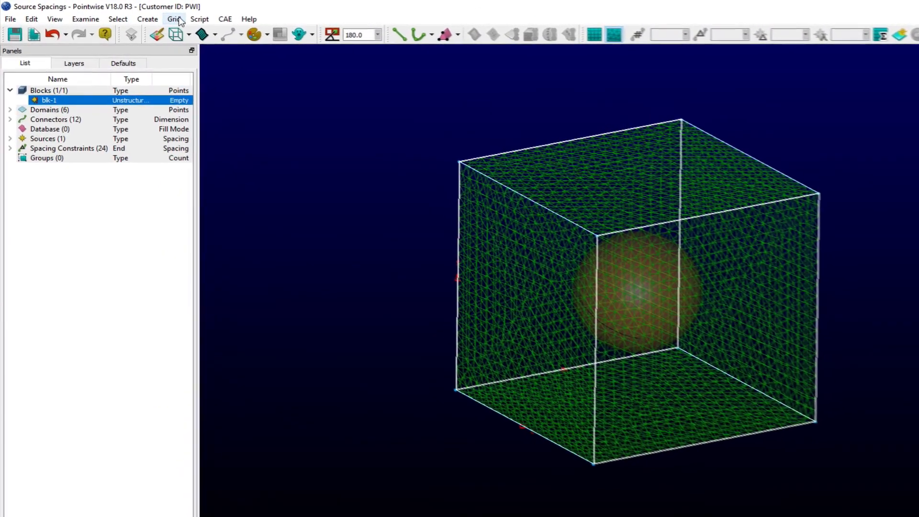
pyautogui.click(175, 19)
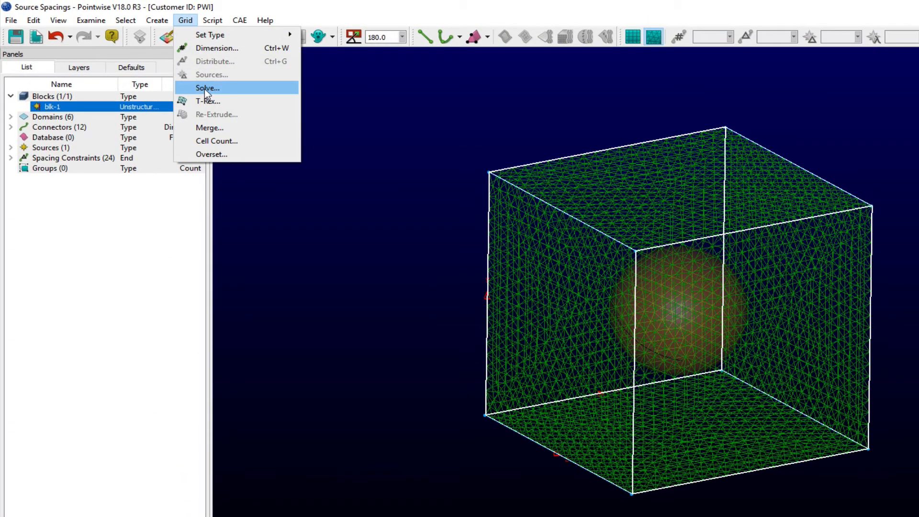
pyautogui.click(207, 87)
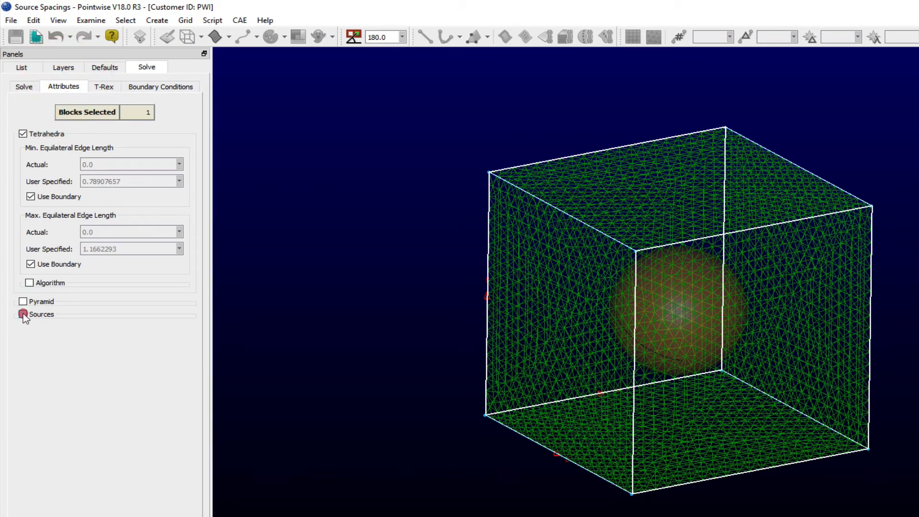
# Enable Sources for blk-1's solve, toggling Ignore All Sources on and back off.
pyautogui.click(22, 314)
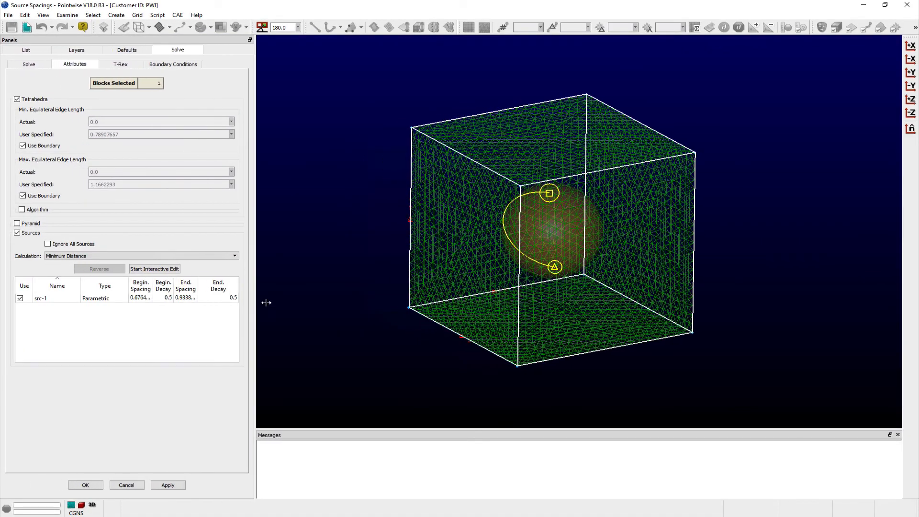
pyautogui.moveTo(266, 303); pyautogui.dragTo(268, 310)
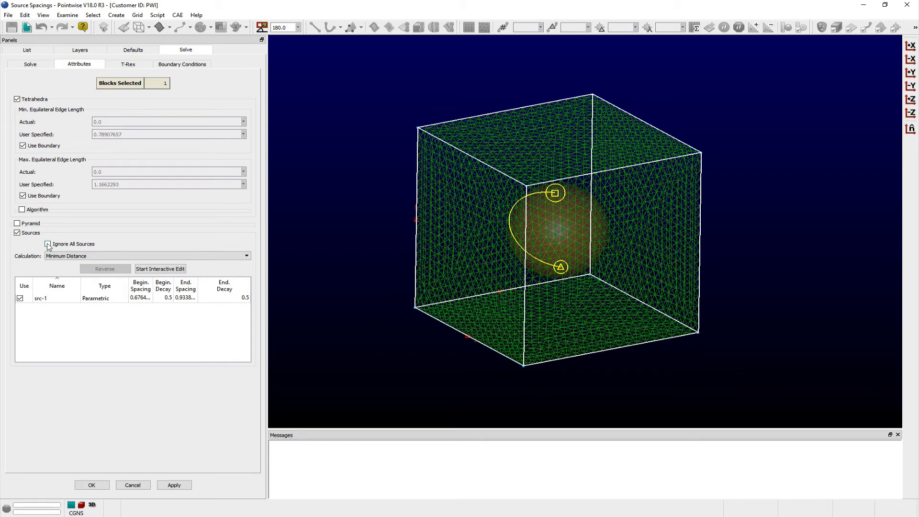
pyautogui.click(47, 244)
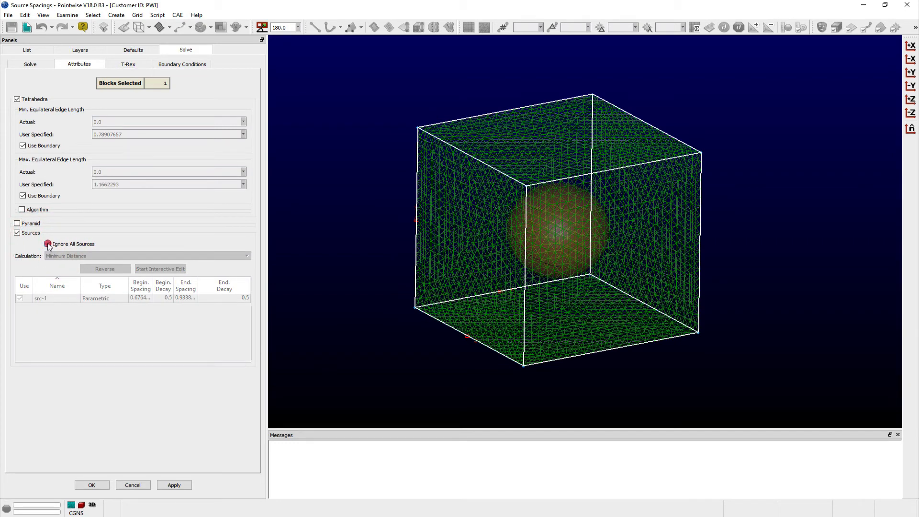
pyautogui.click(48, 244)
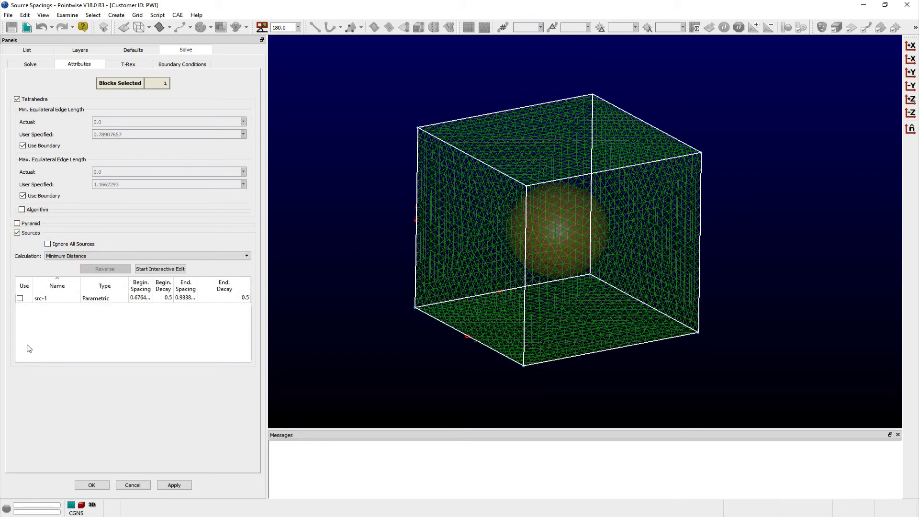